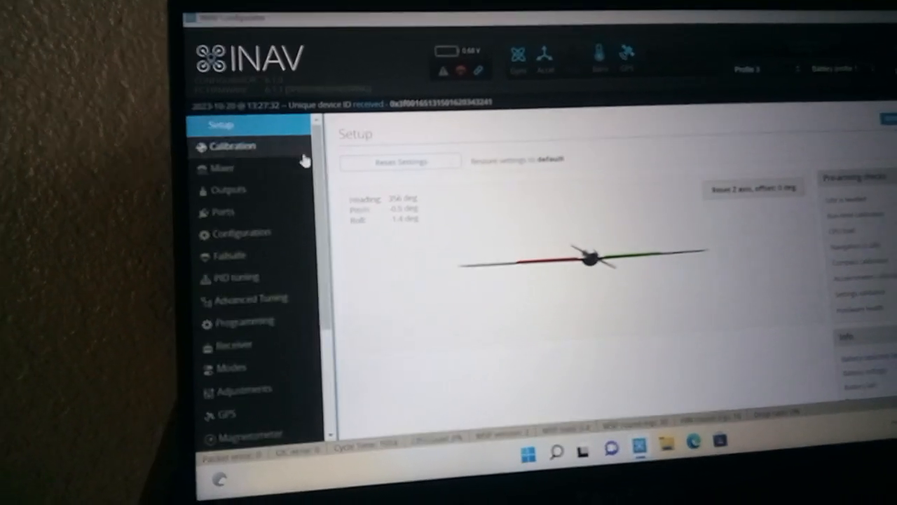
# Step: Pass through the accelerometer Calibration page and land on the Mixer page showing the Airplane platform
pyautogui.click(228, 145)
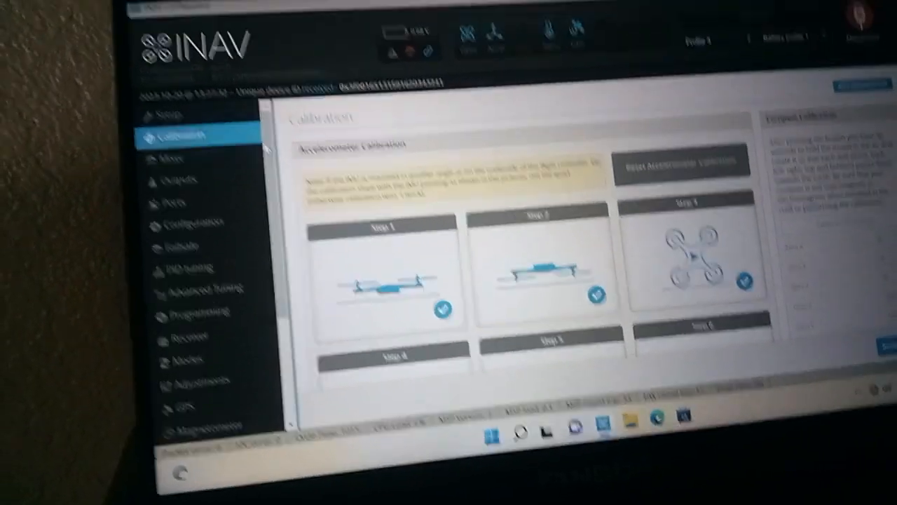
pyautogui.click(238, 177)
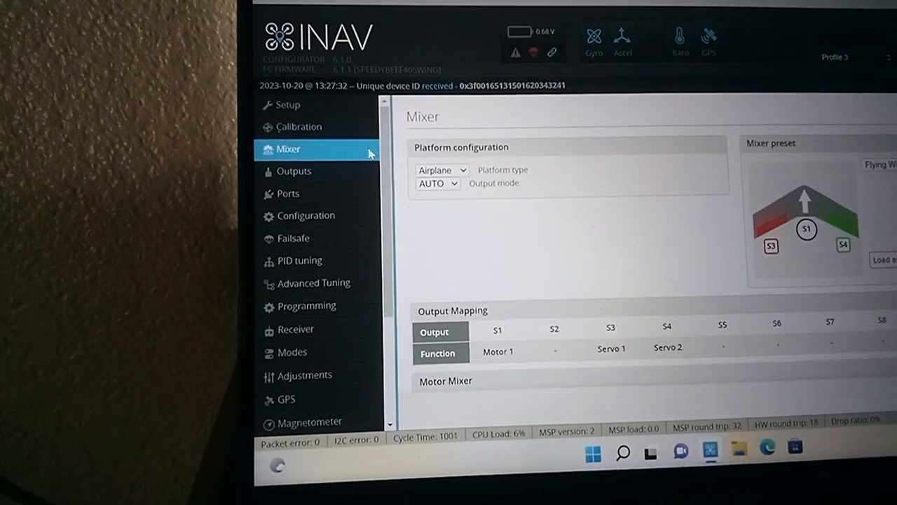
pyautogui.scroll(-3)
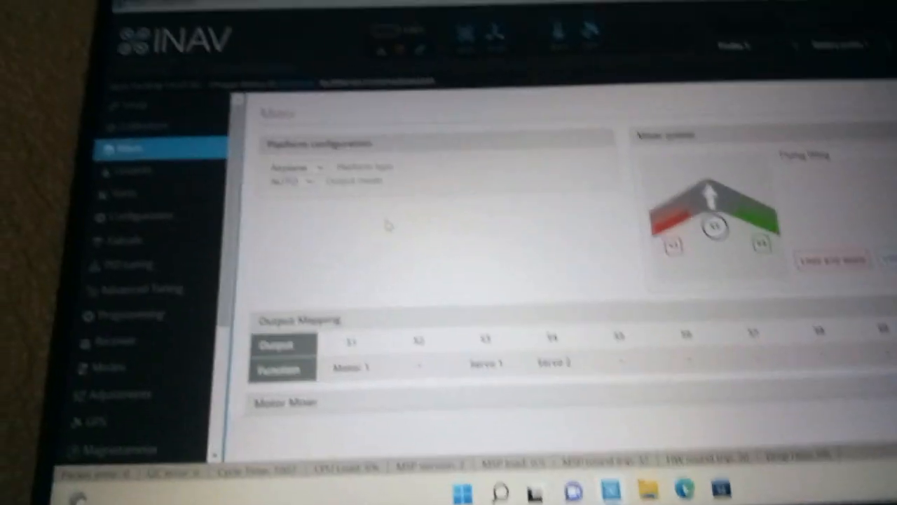
pyautogui.scroll(-3)
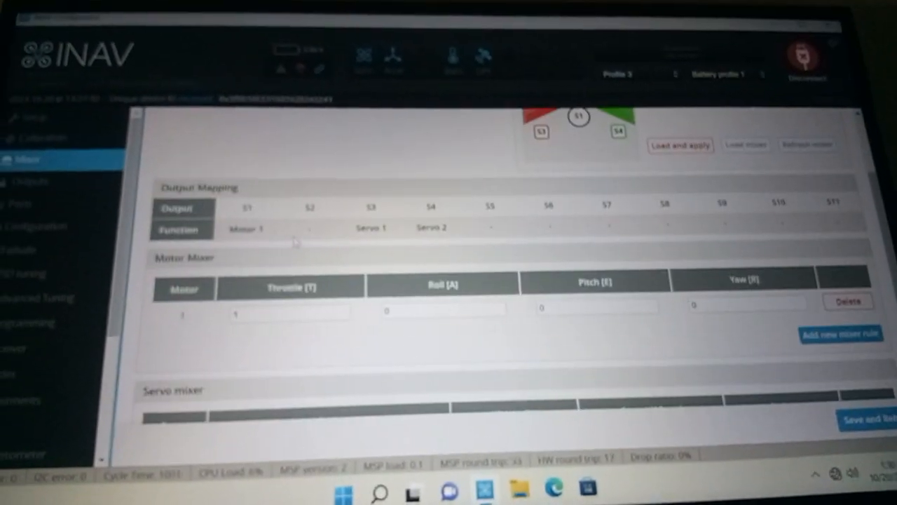
pyautogui.scroll(-3)
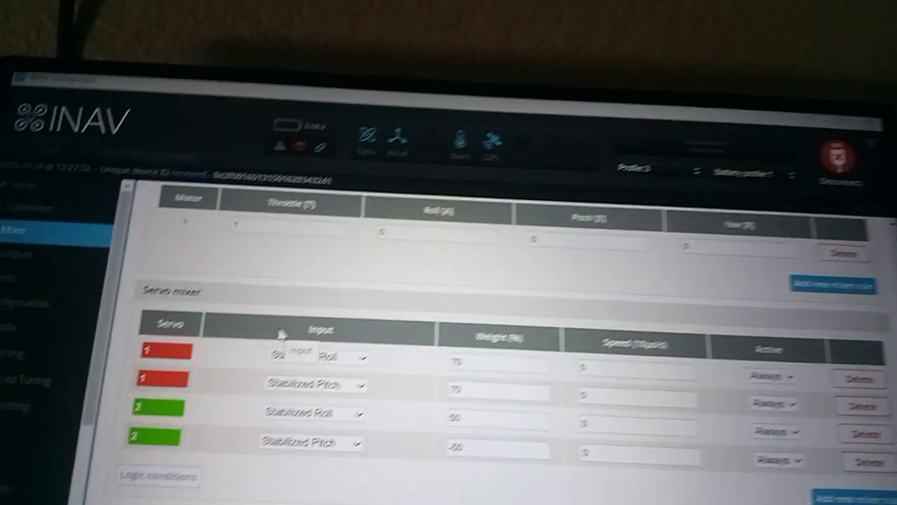
pyautogui.scroll(-3)
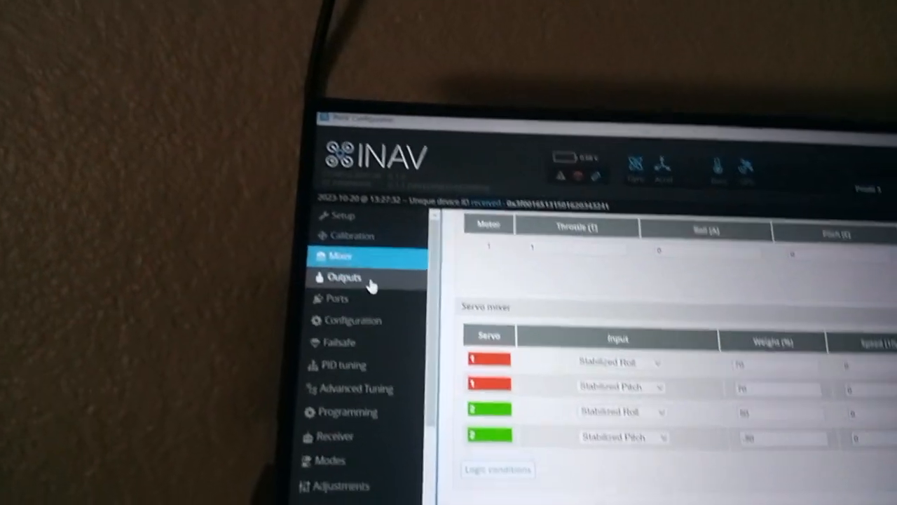
# Step: Review the Outputs page: STANDARD ESC protocol, 100Hz servo refresh, servos 1 and 2 centered at 1500 (1000–2000)
pyautogui.click(343, 278)
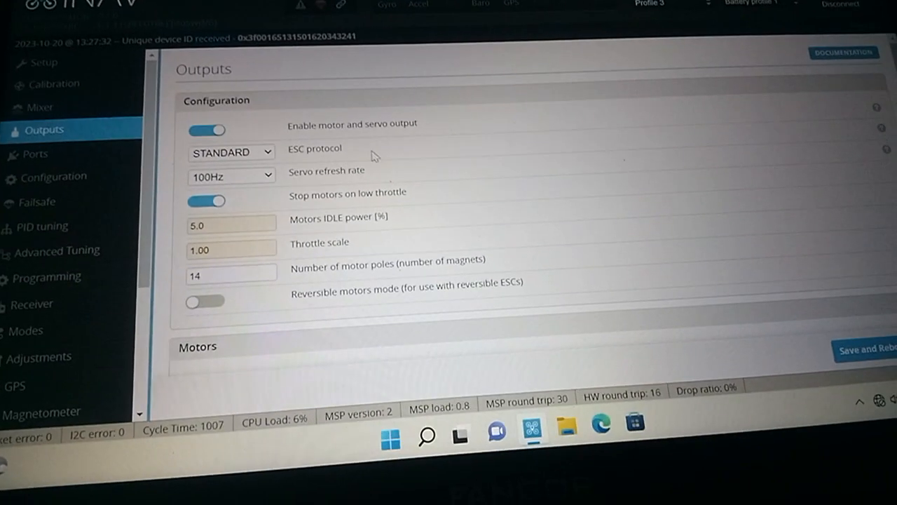
pyautogui.scroll(-3)
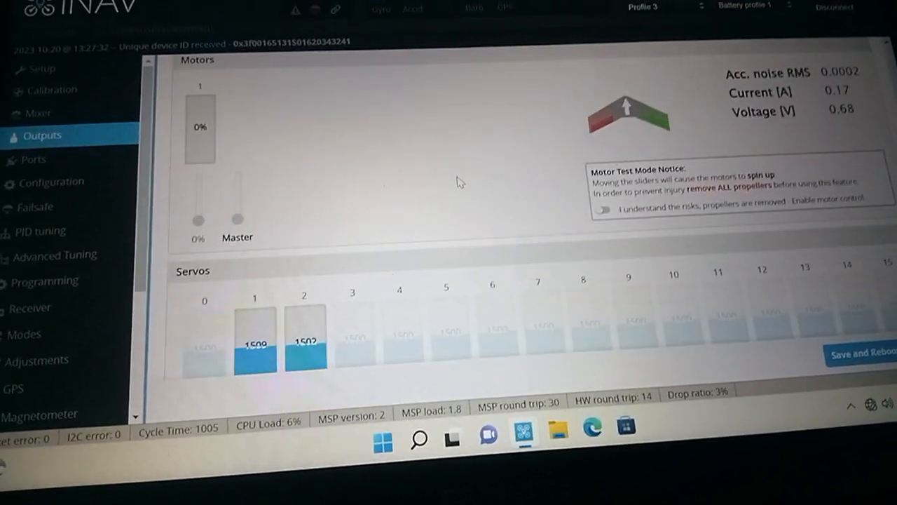
pyautogui.scroll(-3)
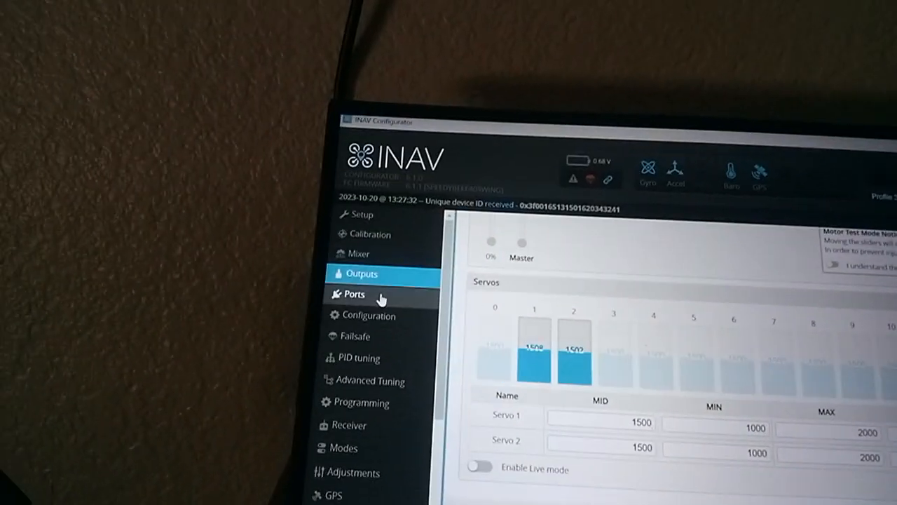
# Step: Review the Ports page with Serial RX on UART1 and GPS on UART3, then move on to Configuration
pyautogui.click(356, 295)
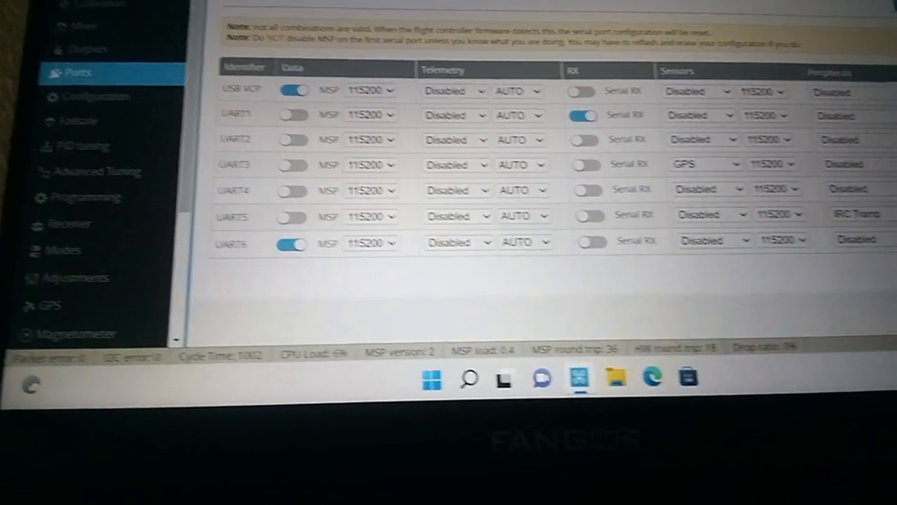
pyautogui.click(96, 95)
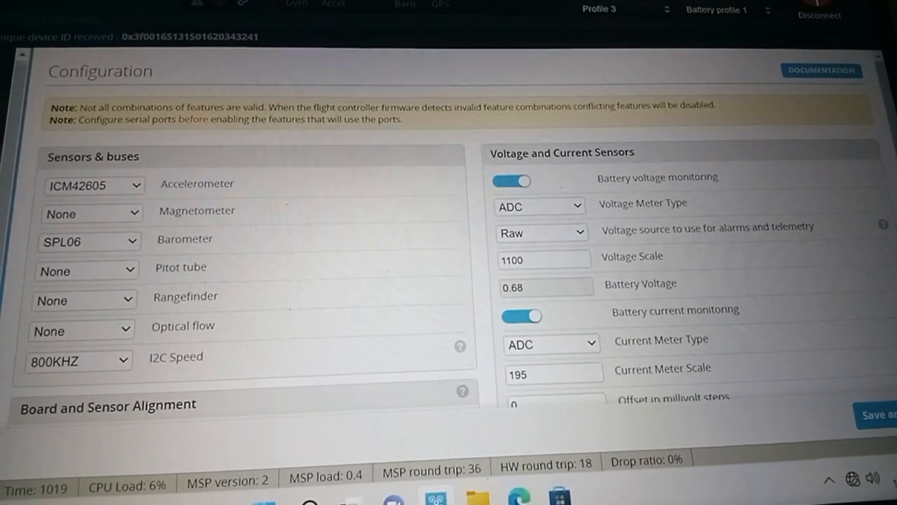
# Step: Scroll through sensors, board alignment, 4-cell battery, other features and VTX Raceband channel 7 settings
pyautogui.scroll(-3)
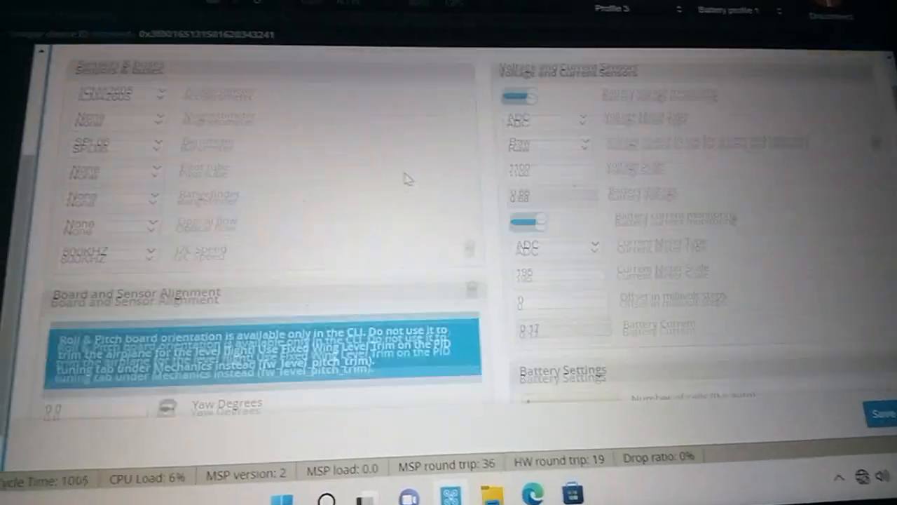
pyautogui.scroll(-3)
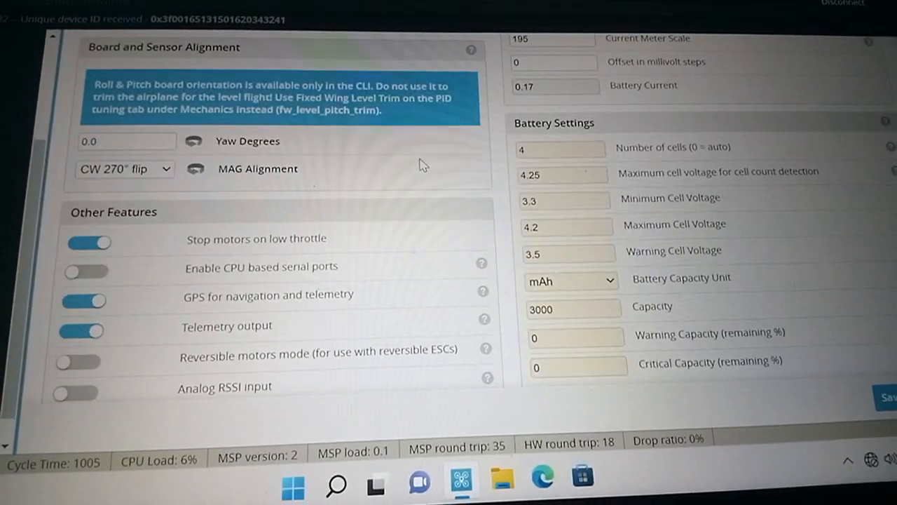
pyautogui.scroll(-3)
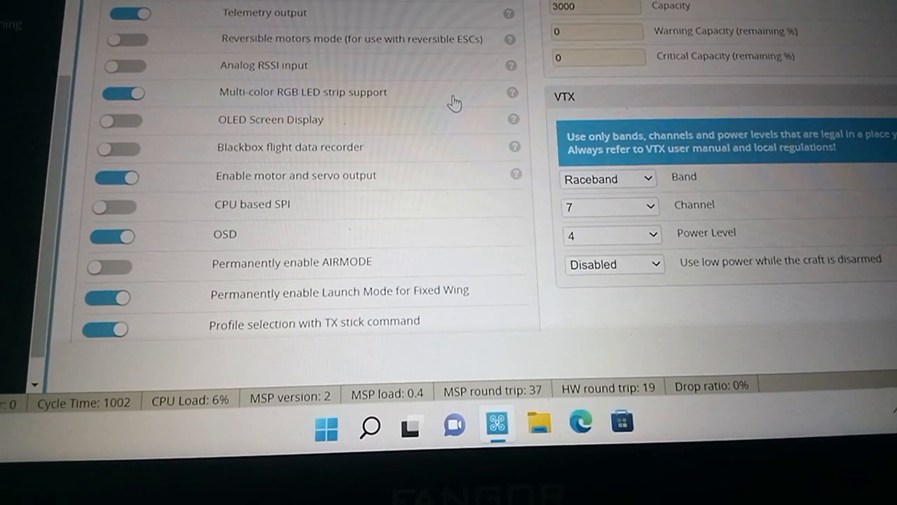
pyautogui.scroll(-3)
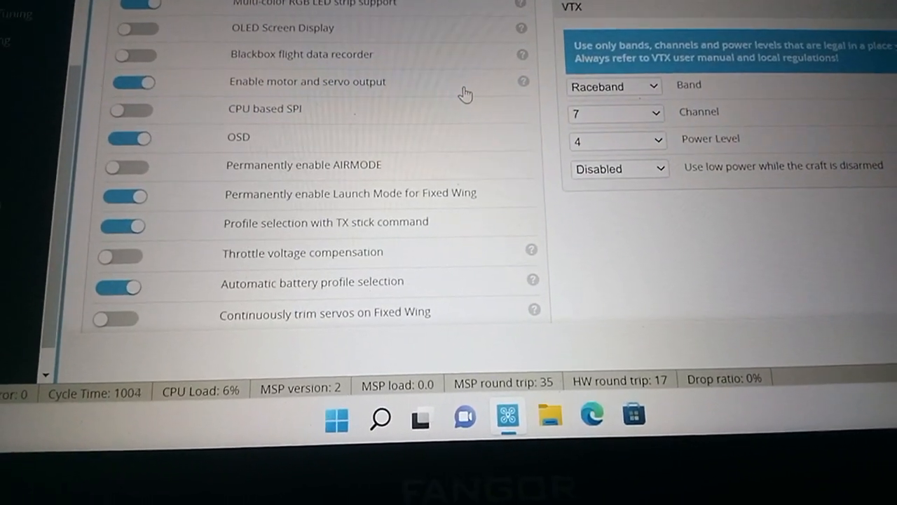
pyautogui.scroll(-3)
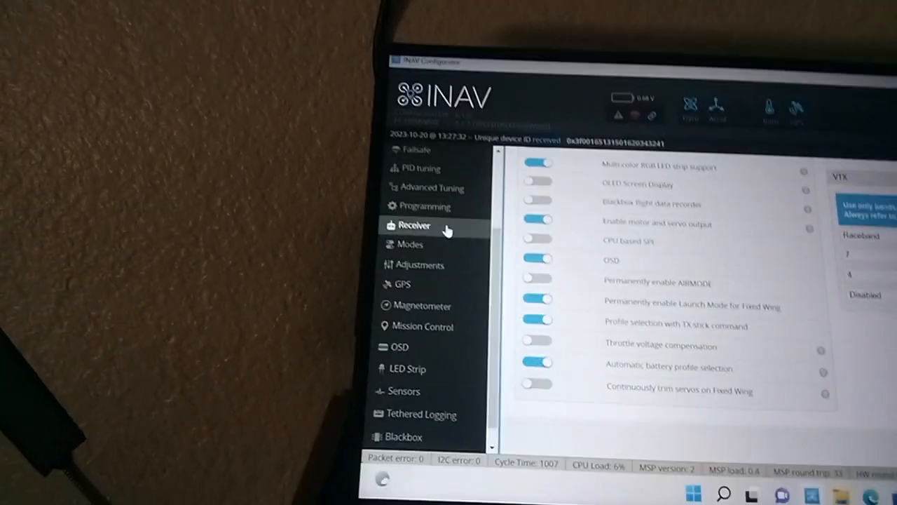
# Step: Show the Receiver page with its channel map dropdown and live channel values
pyautogui.click(414, 224)
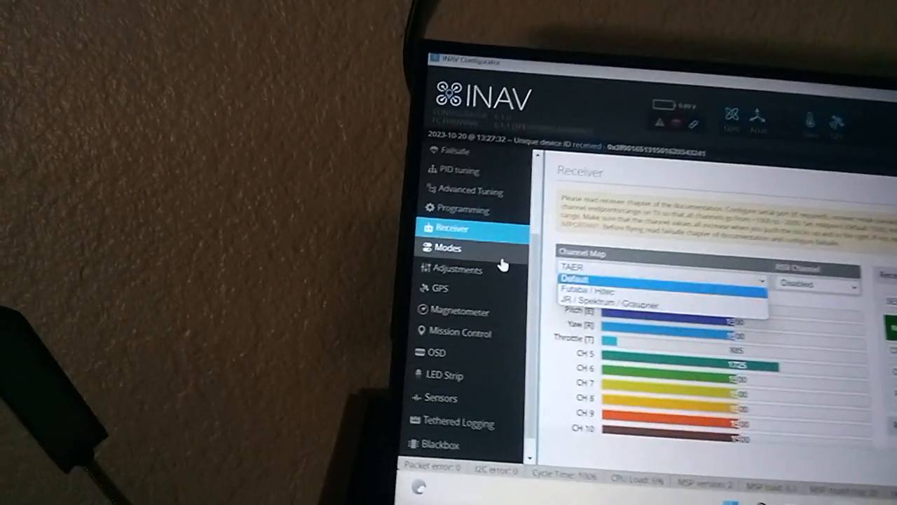
# Step: Review mode ranges: ANGLE and MANUAL on CH 10, NAV RTH on CH 7, AUTO TUNE on CH 8, BEEPER on CH 12, down to LEDS OFF
pyautogui.click(443, 247)
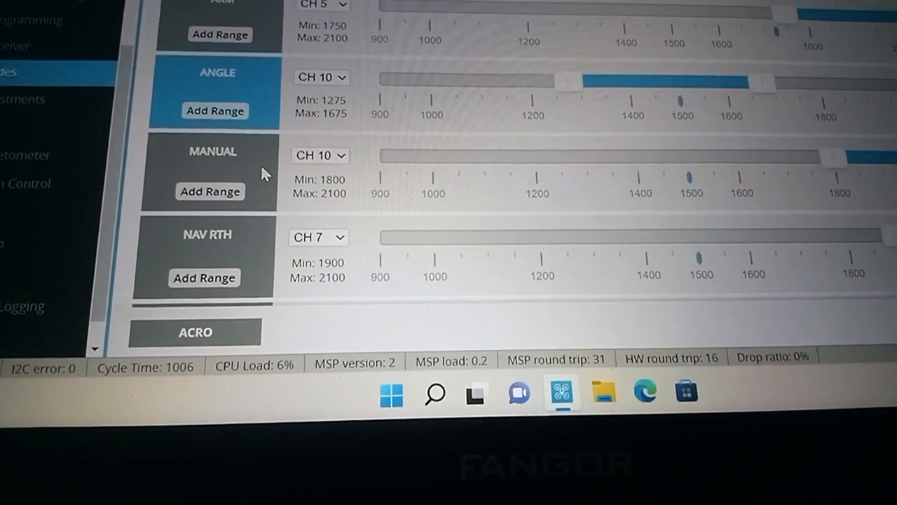
pyautogui.scroll(-3)
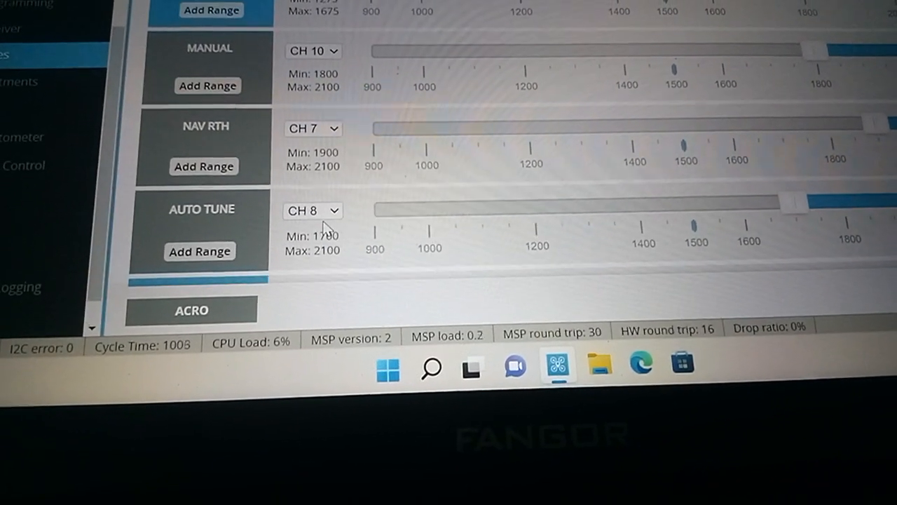
pyautogui.scroll(-3)
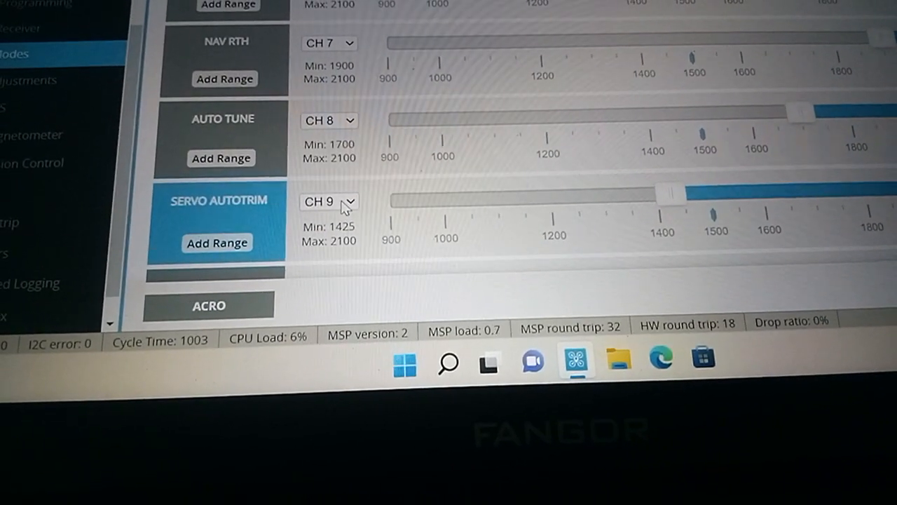
pyautogui.scroll(-3)
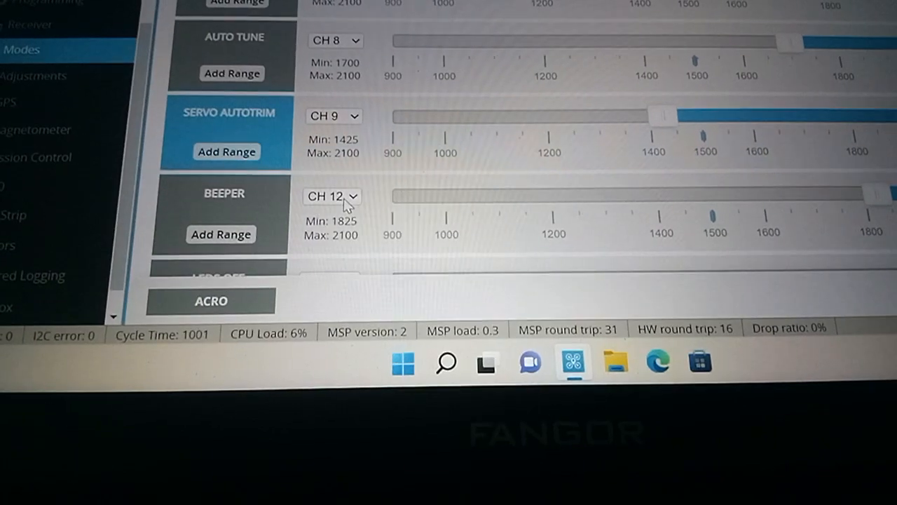
pyautogui.scroll(-3)
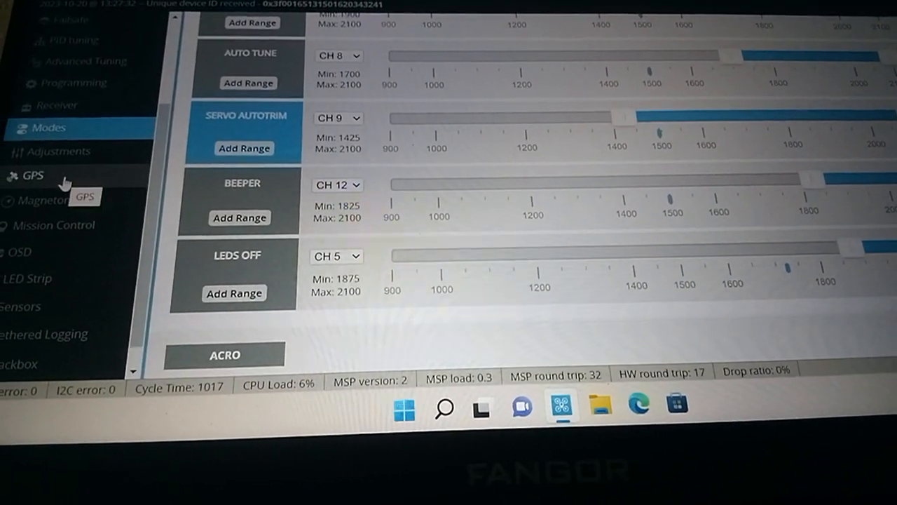
# Step: Show the GPS page down to the Statistics panel with 0 satellites and HDOP 99.99
pyautogui.click(31, 175)
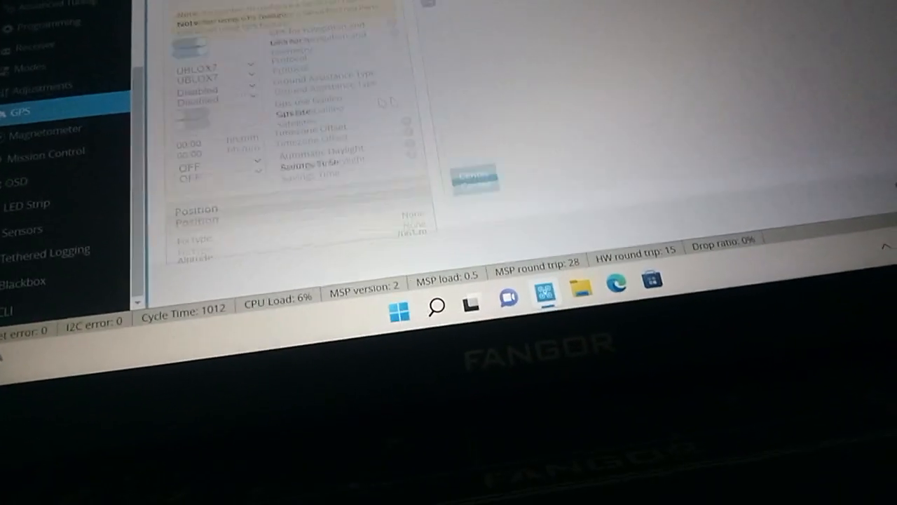
pyautogui.scroll(-3)
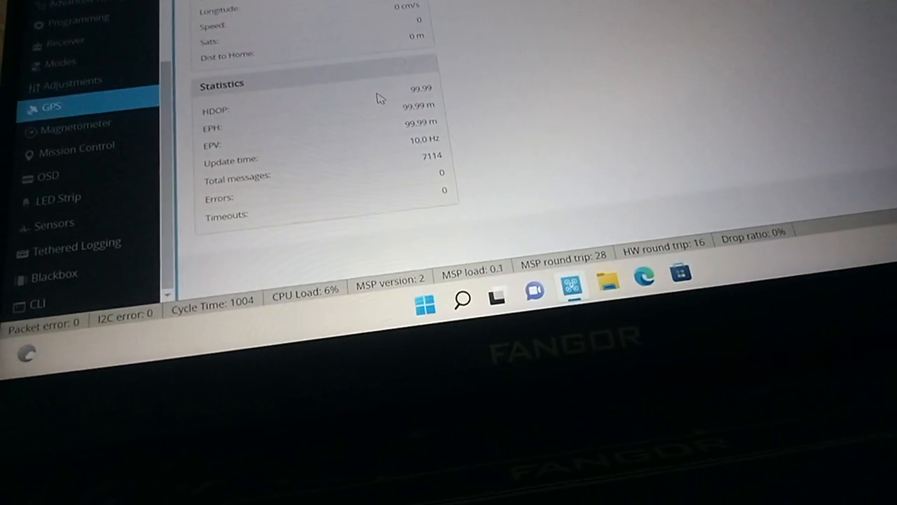